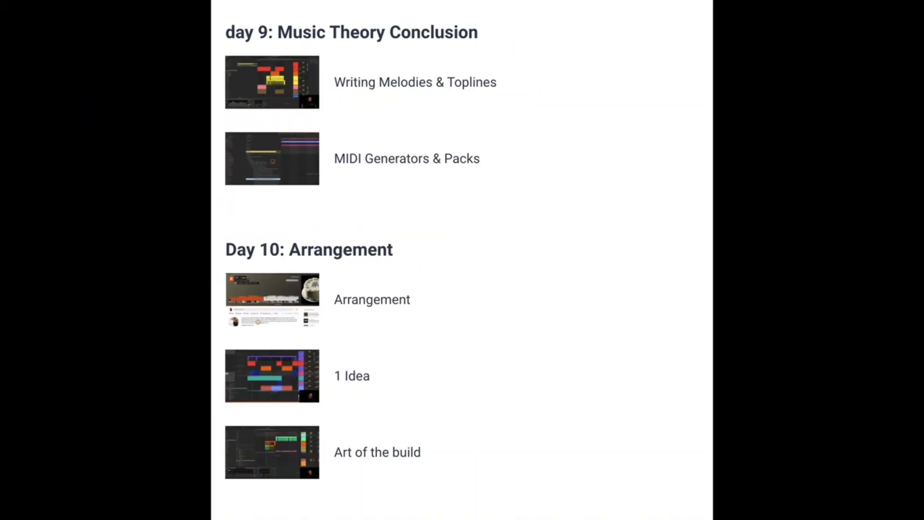
Step: Scroll past the Day 10 curriculum list to the 77-module, 17-hour course promo slide
{"action": "scroll", "scroll_direction": "down", "scroll_amount": 3}
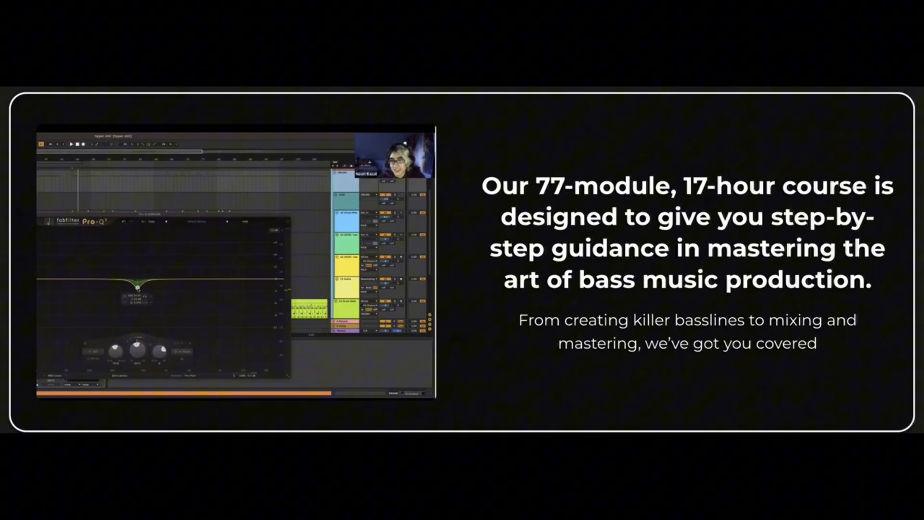
{"action": "scroll", "scroll_direction": "down", "scroll_amount": 3}
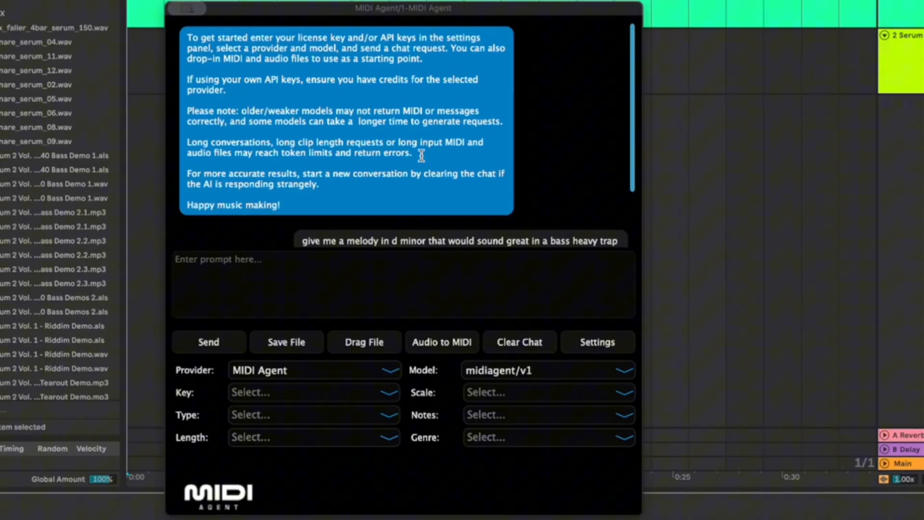
{"action": "mouse_move", "coordinate": [456, 180]}
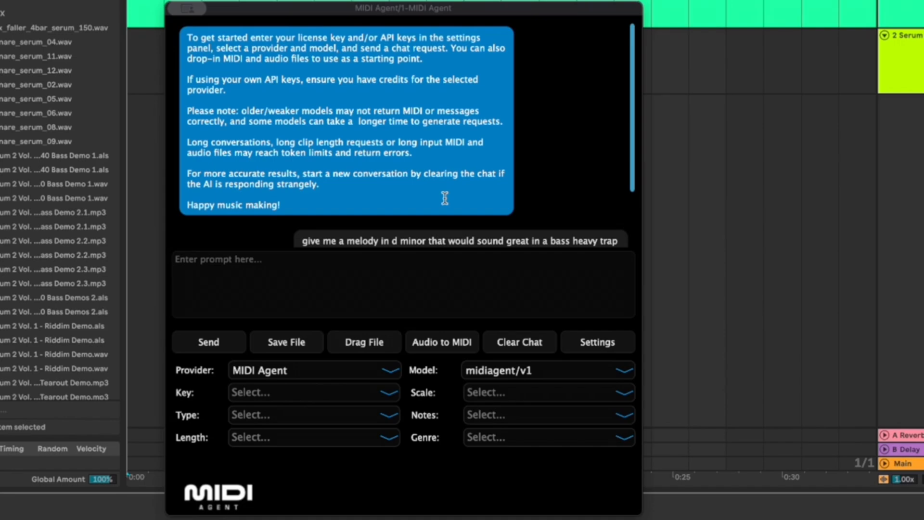
{"action": "mouse_move", "coordinate": [406, 496]}
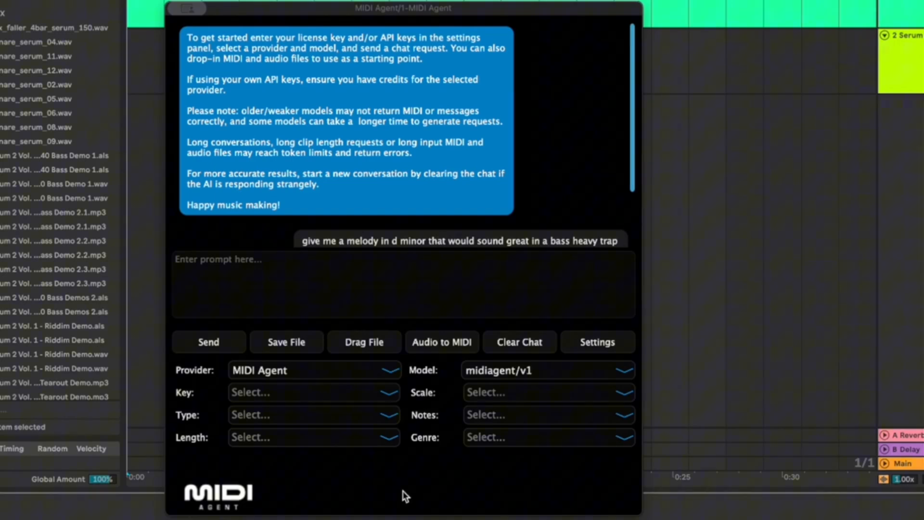
{"action": "mouse_move", "coordinate": [418, 456]}
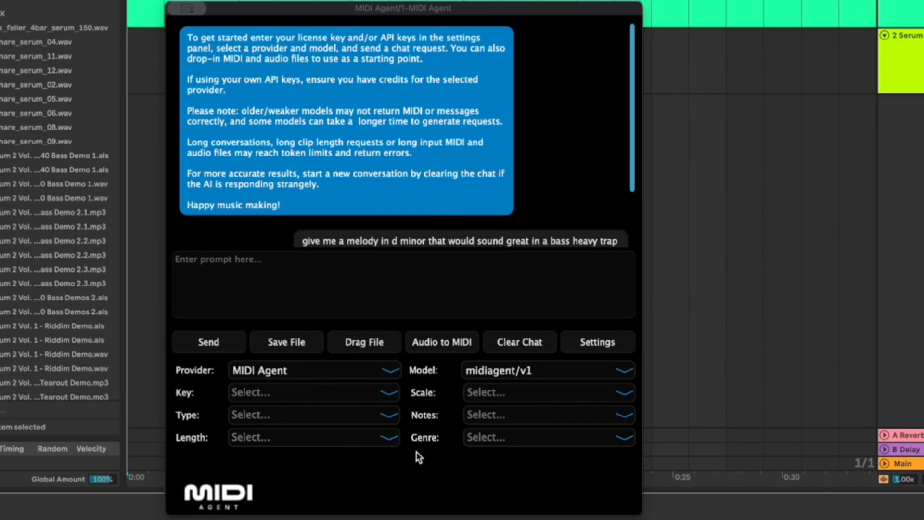
{"action": "mouse_move", "coordinate": [338, 377]}
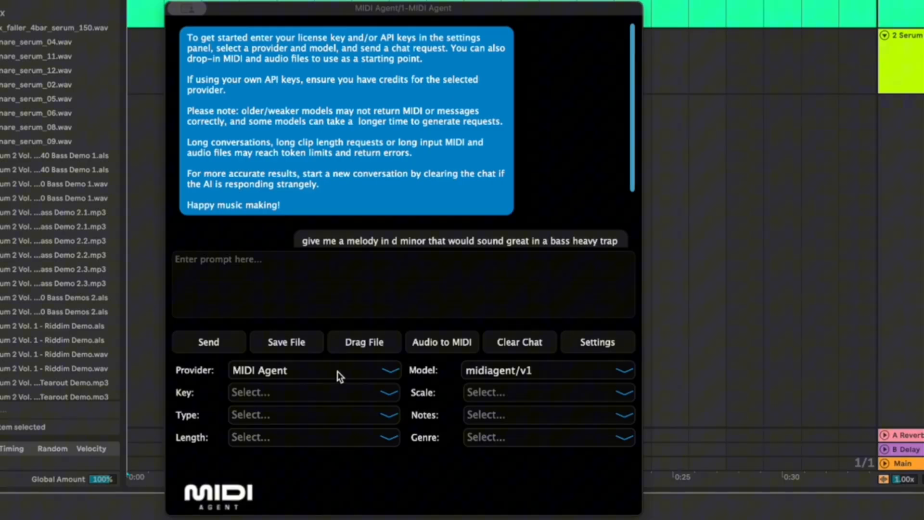
Step: Browse the Model list and keep midiagent/v1 as the chosen model
{"action": "left_click", "coordinate": [312, 370]}
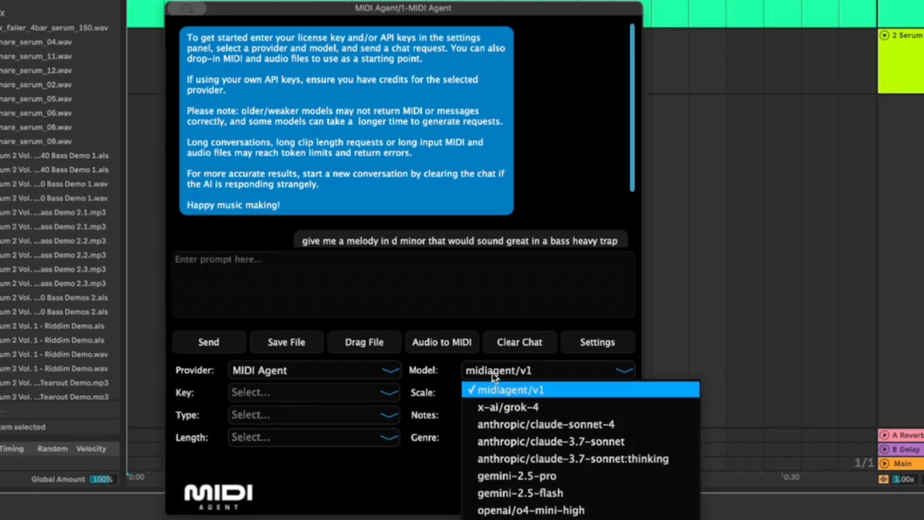
{"action": "left_click", "coordinate": [597, 342]}
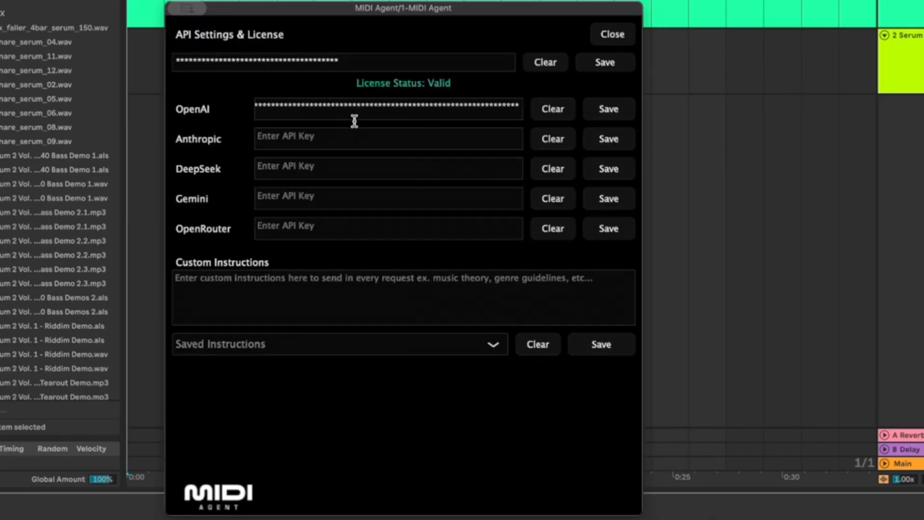
{"action": "mouse_move", "coordinate": [363, 127]}
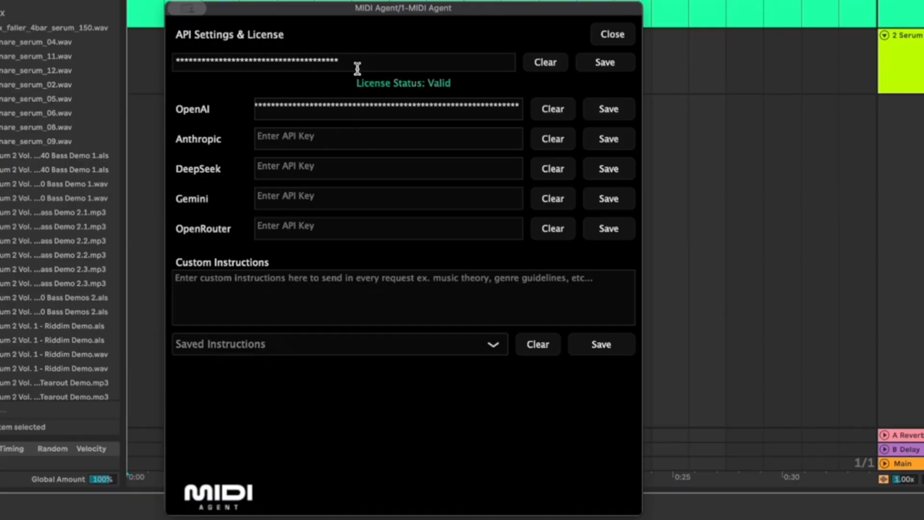
{"action": "mouse_move", "coordinate": [425, 246]}
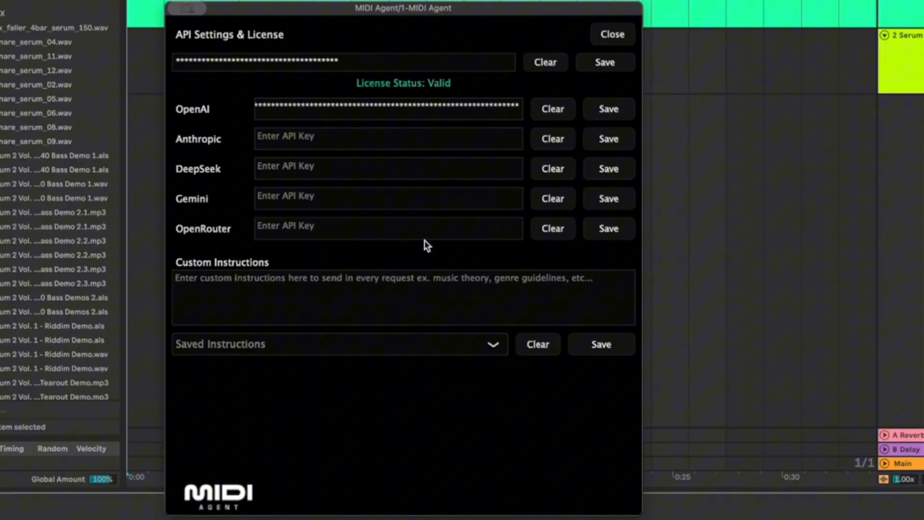
{"action": "mouse_move", "coordinate": [443, 308]}
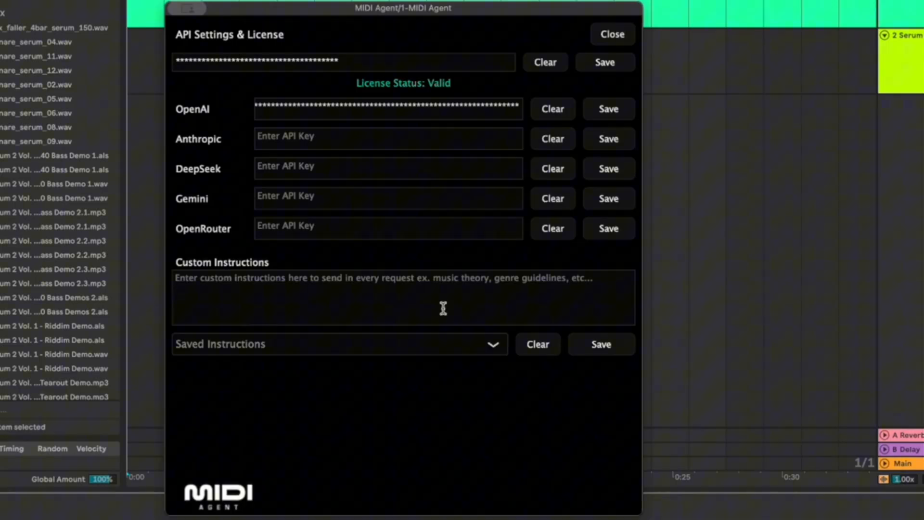
{"action": "mouse_move", "coordinate": [377, 287]}
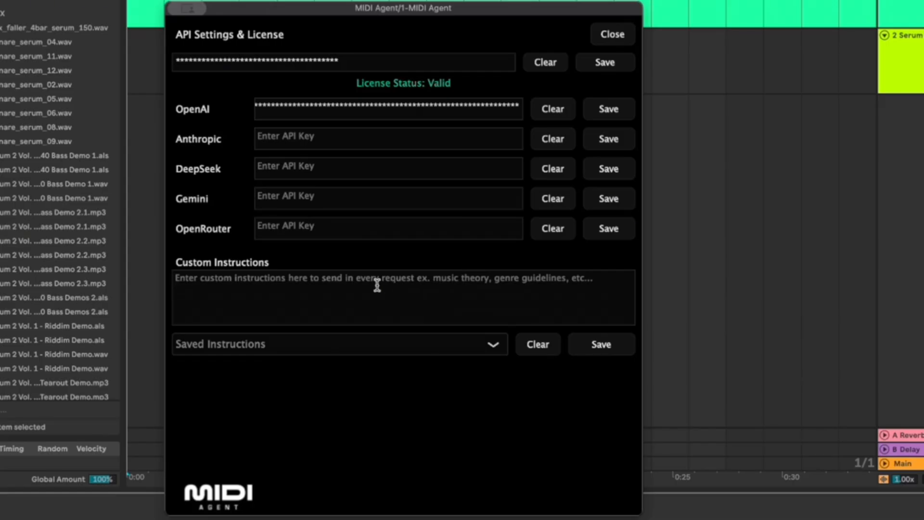
Step: Save custom instructions 'i am a bass / trap producer. I produce music like Jon Casey, mystik, troybo, skrillex' and return to chat
{"action": "left_click", "coordinate": [377, 297]}
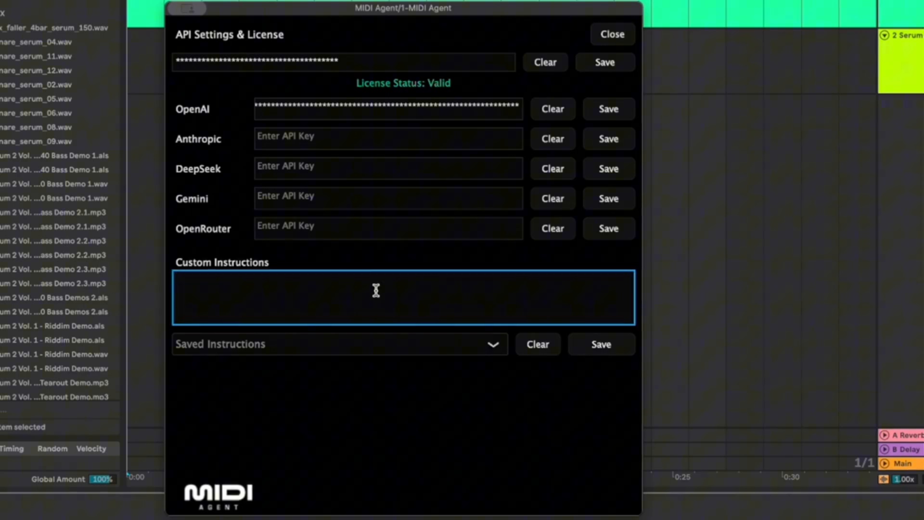
{"action": "type", "text": "i am a"}
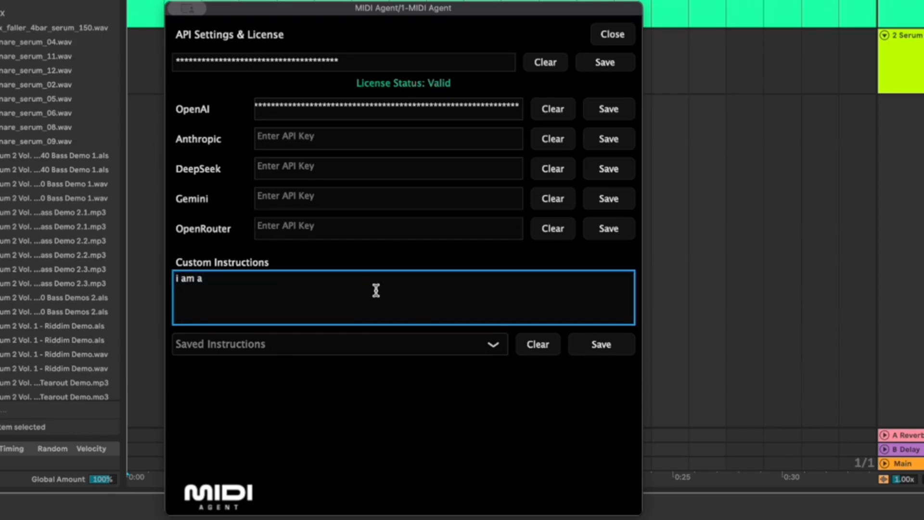
{"action": "type", "text": "bass /"}
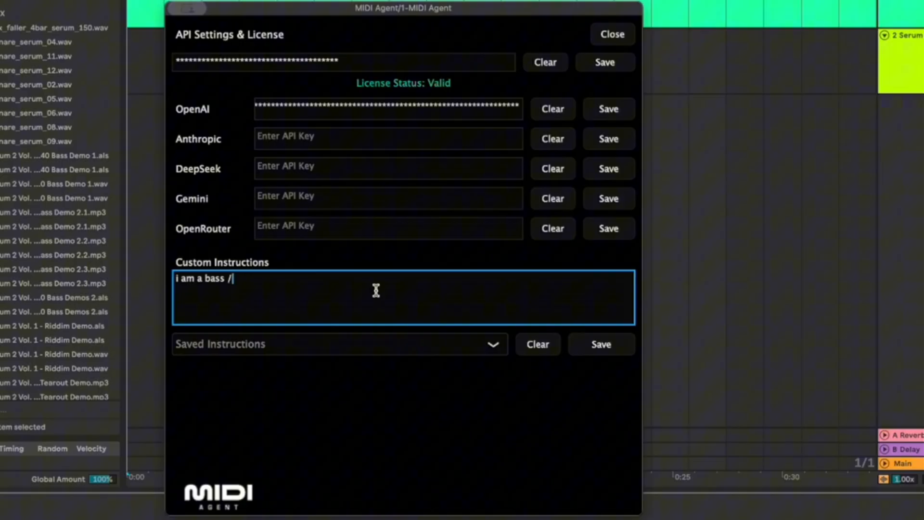
{"action": "type", "text": "trap producer."}
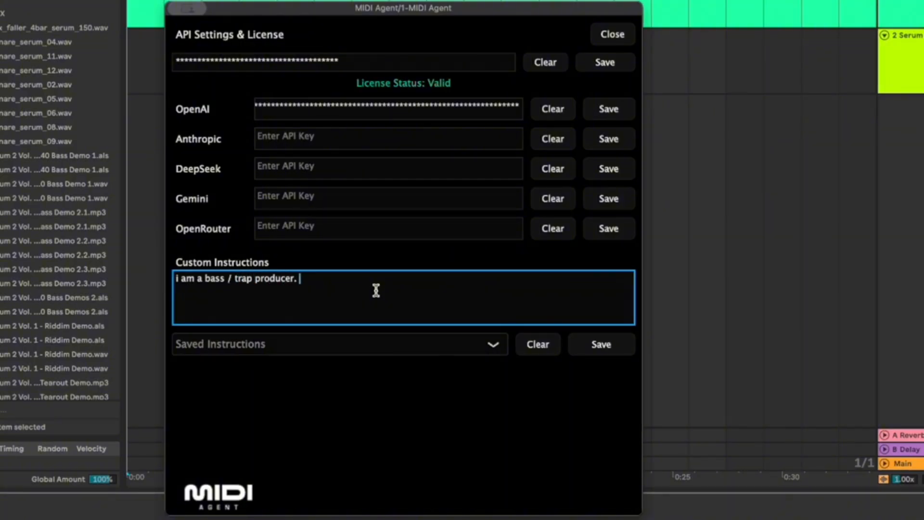
{"action": "type", "text": "I produce m"}
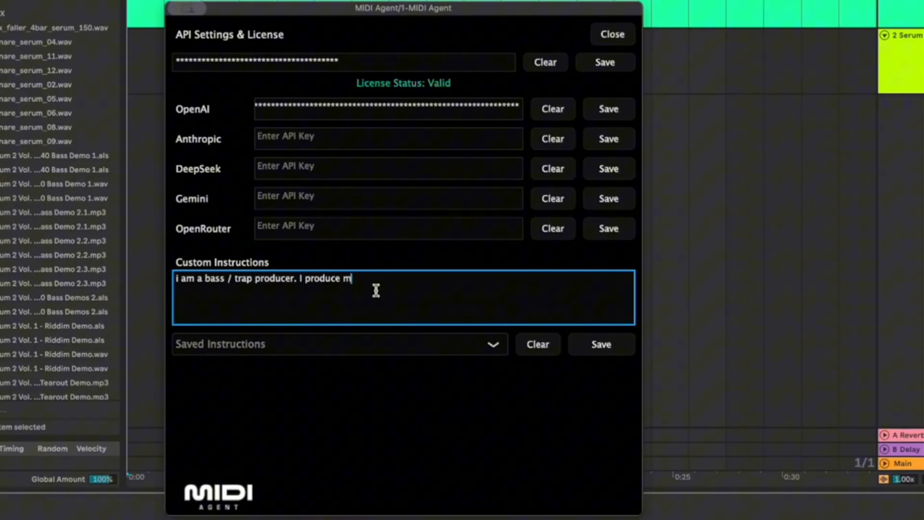
{"action": "type", "text": "usic like"}
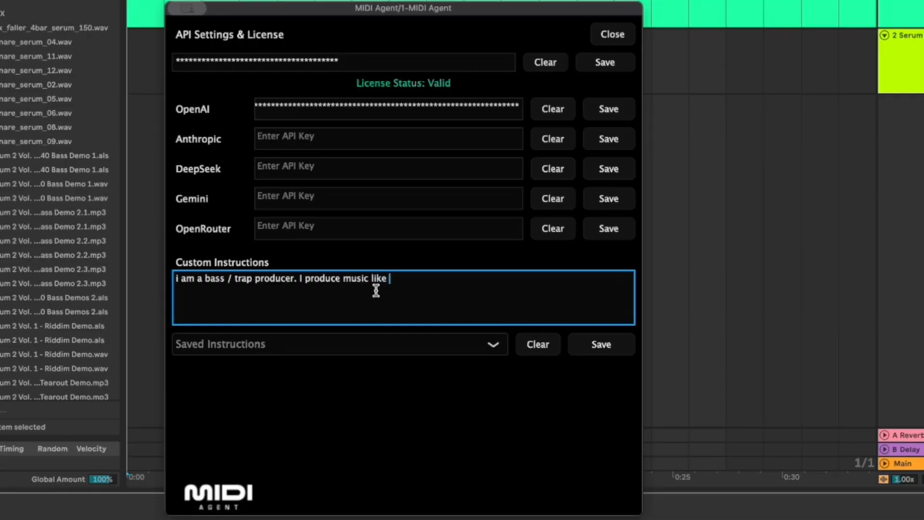
{"action": "type", "text": "Jon Casey"}
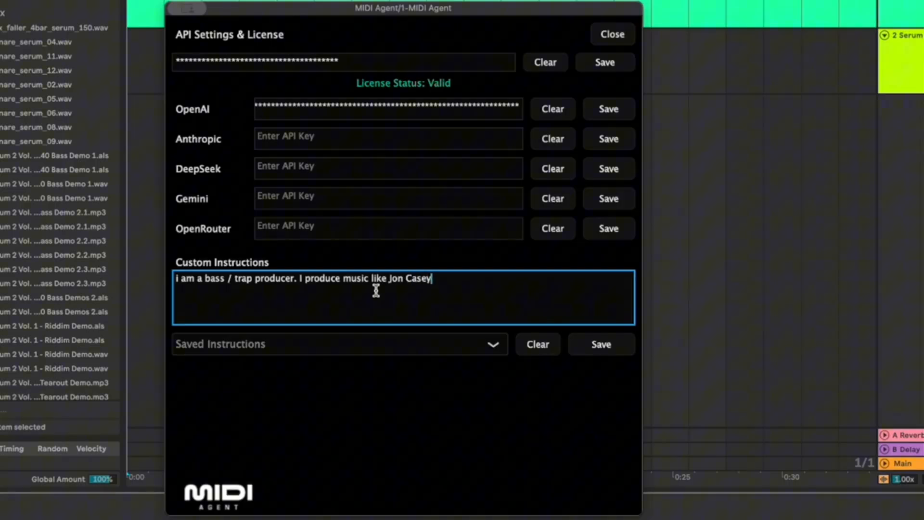
{"action": "type", "text": ", myst"}
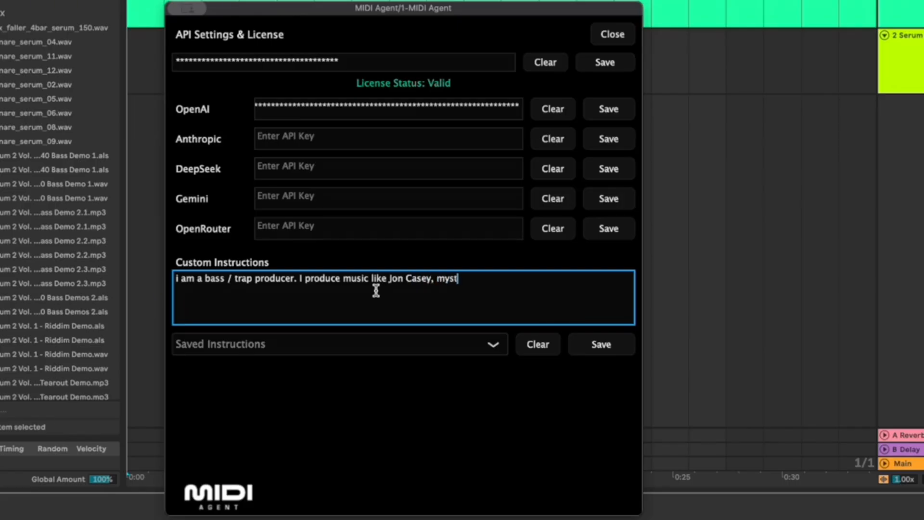
{"action": "key", "text": "Backspace"}
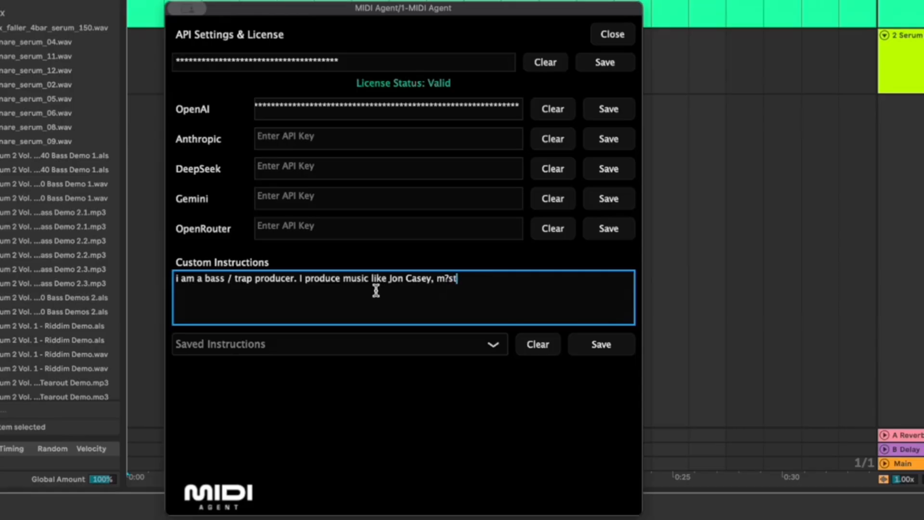
{"action": "type", "text": "ik,"}
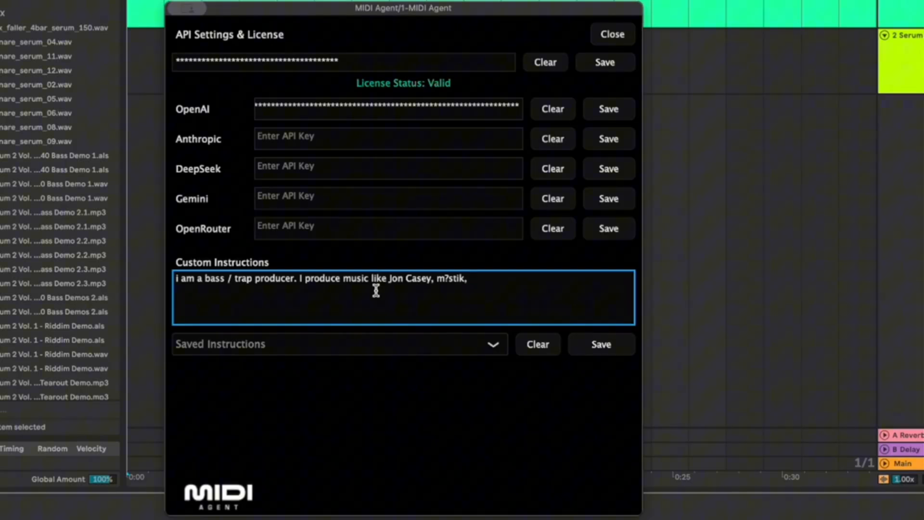
{"action": "type", "text": "troyboi"}
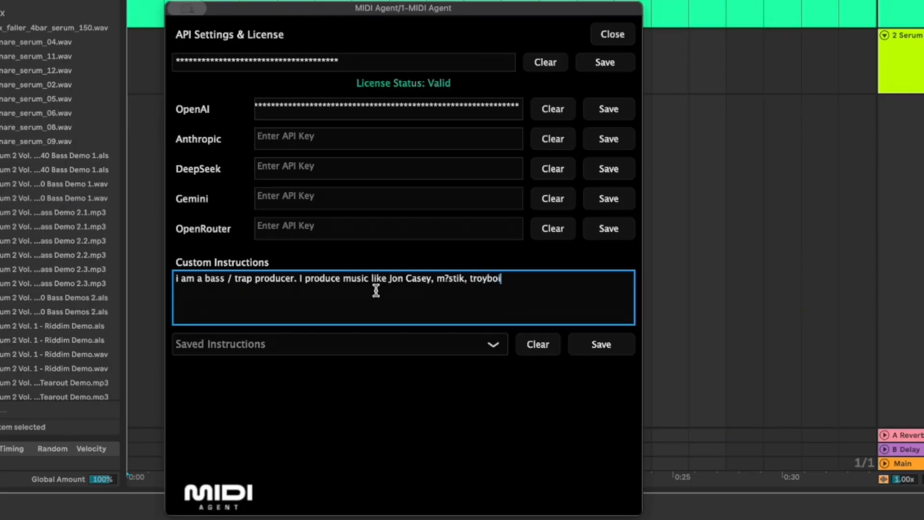
{"action": "type", "text": ", skrille"}
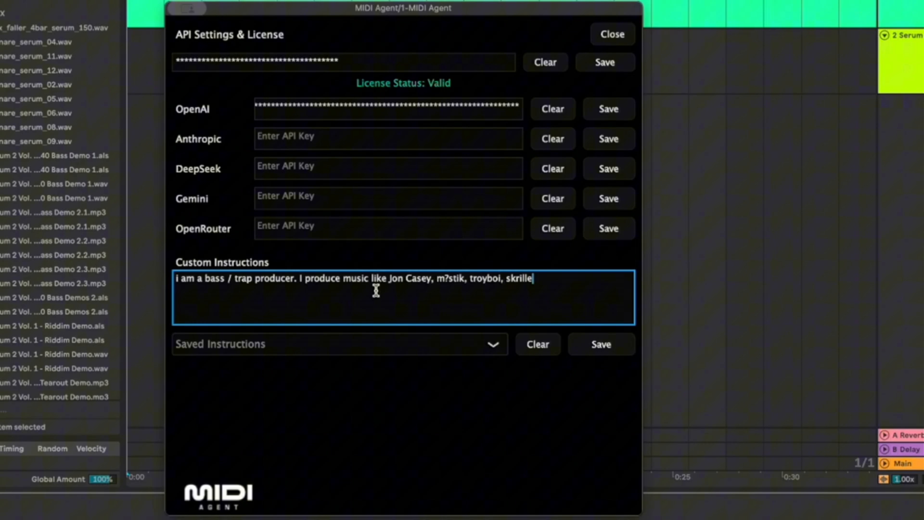
{"action": "type", "text": "x"}
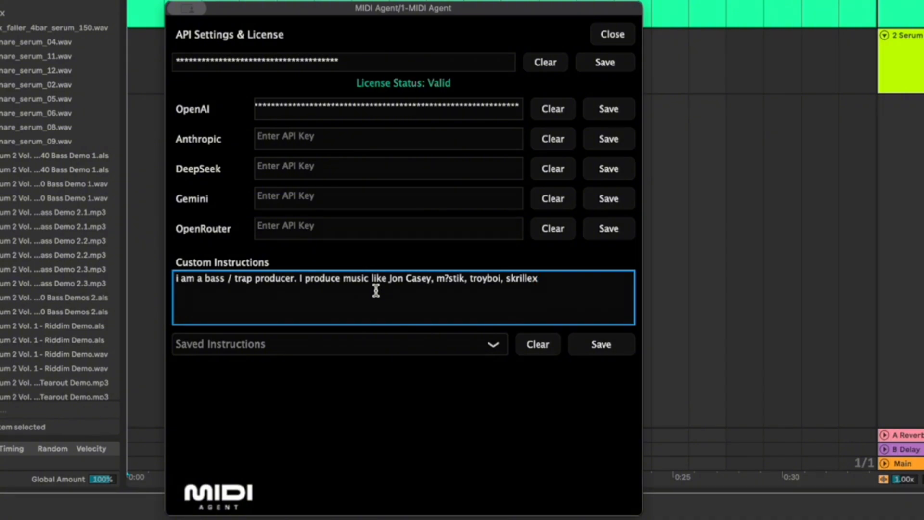
{"action": "left_click", "coordinate": [601, 344]}
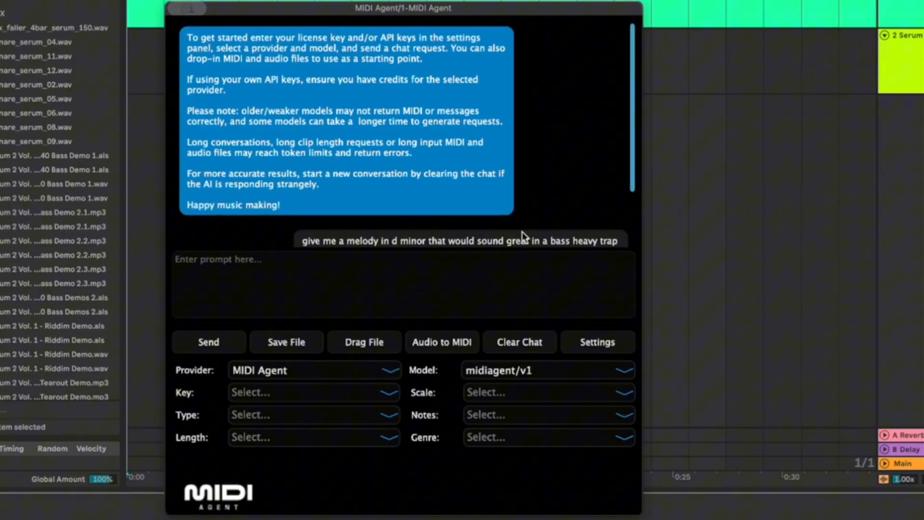
Step: Set the key to D and the scale to Minor
{"action": "left_click", "coordinate": [208, 342]}
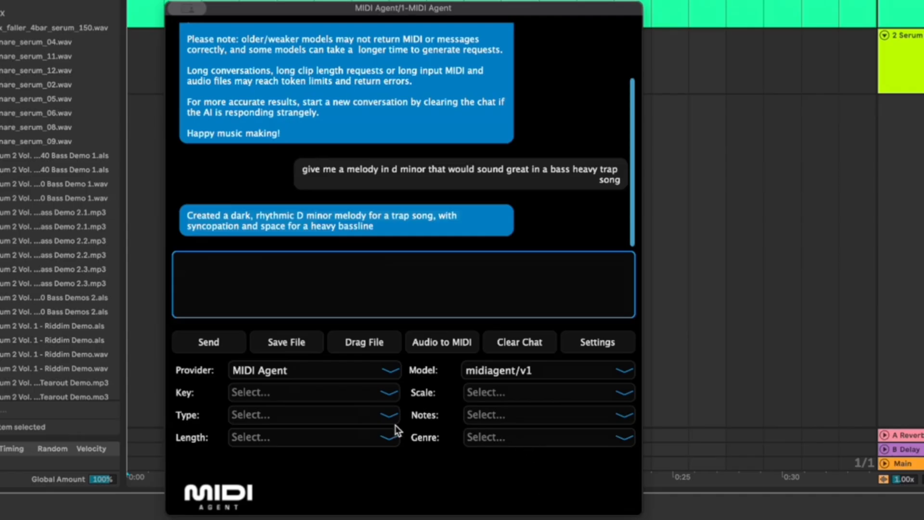
{"action": "left_click", "coordinate": [312, 392]}
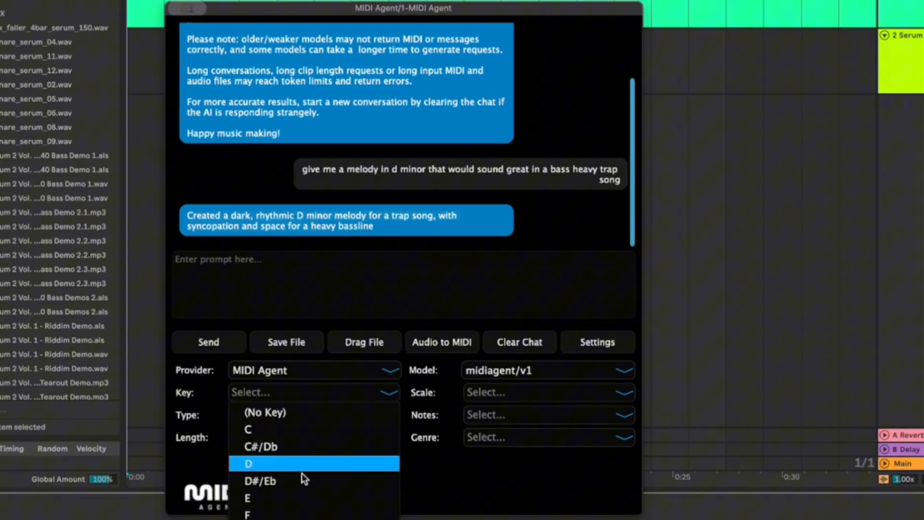
{"action": "left_click", "coordinate": [247, 463]}
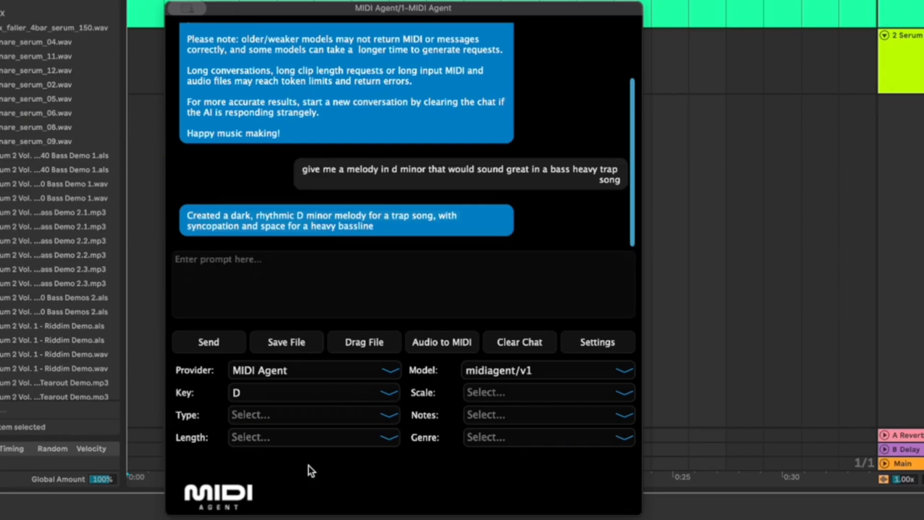
{"action": "left_click", "coordinate": [548, 393]}
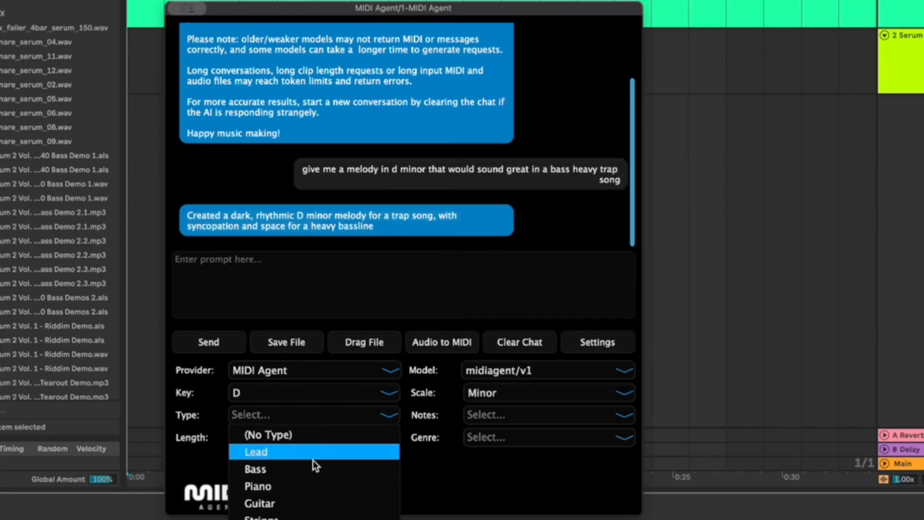
{"action": "mouse_move", "coordinate": [316, 465]}
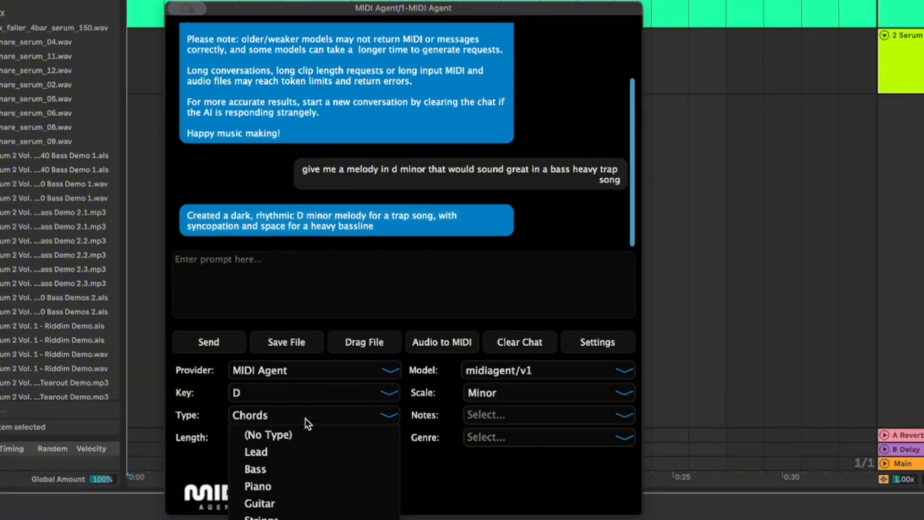
Step: Set the part type to Lead and the length to 4 bars
{"action": "left_click", "coordinate": [255, 452]}
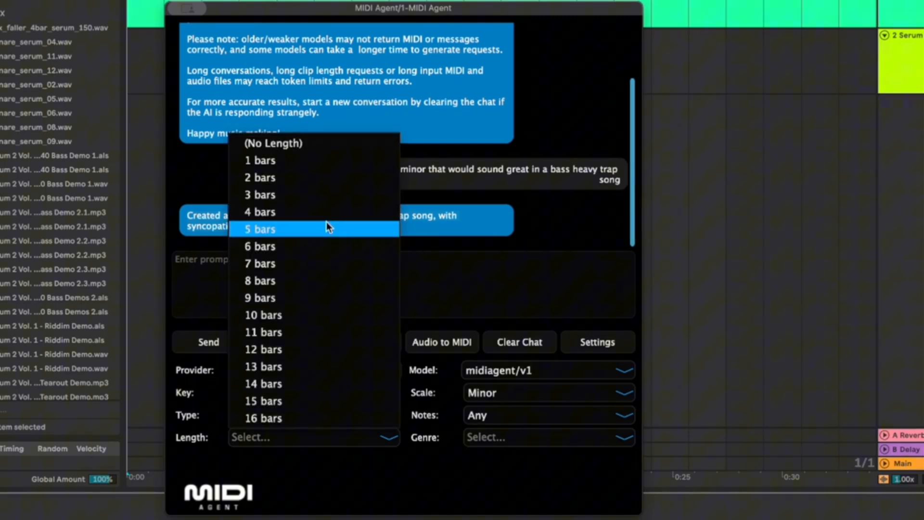
{"action": "mouse_move", "coordinate": [323, 212]}
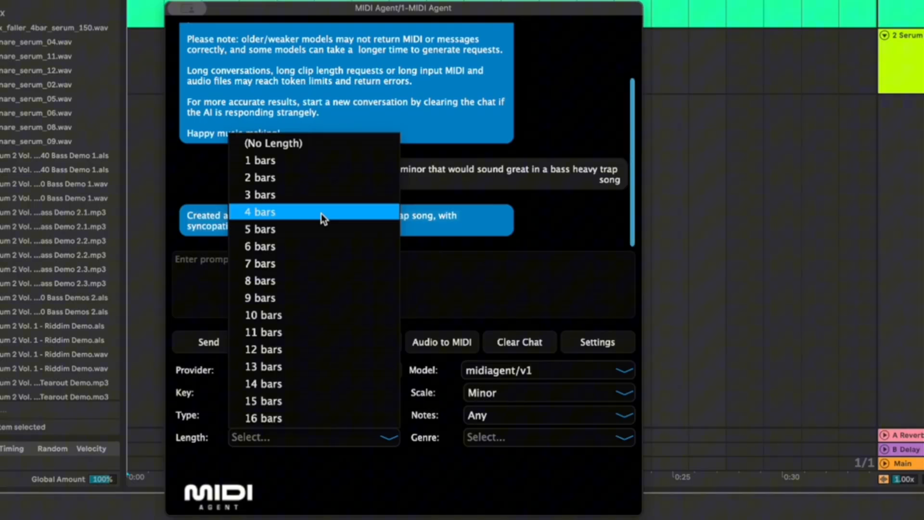
{"action": "left_click", "coordinate": [259, 212]}
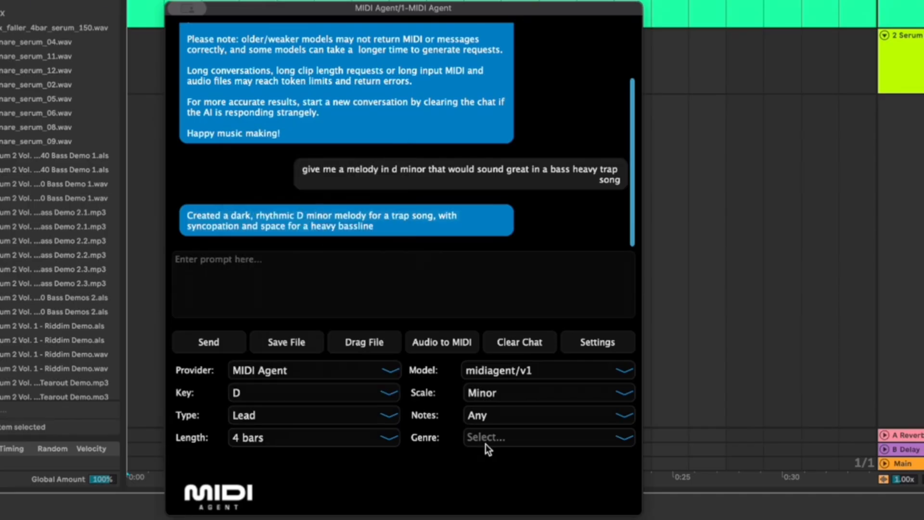
{"action": "left_click", "coordinate": [548, 437]}
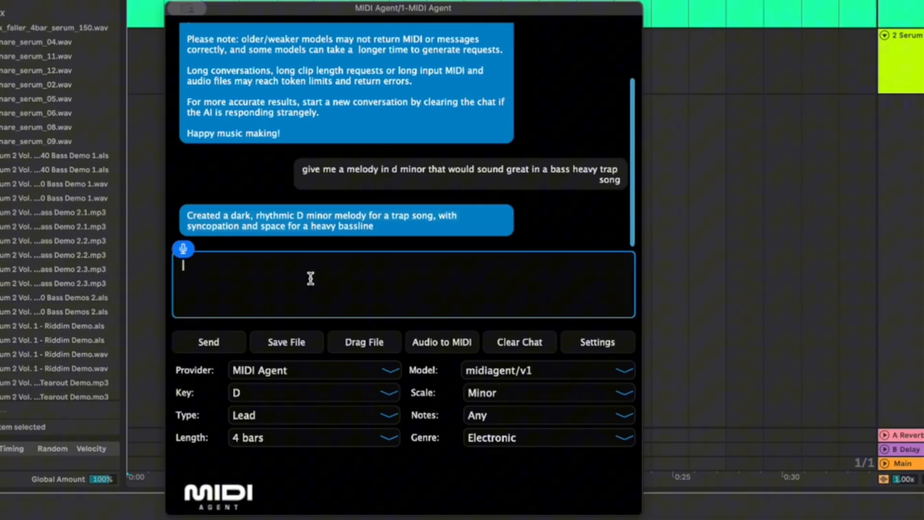
Step: Send the prompt 'Give me a really trap type EDM lead' to generate a D minor trap lead
{"action": "type", "text": "Give me"}
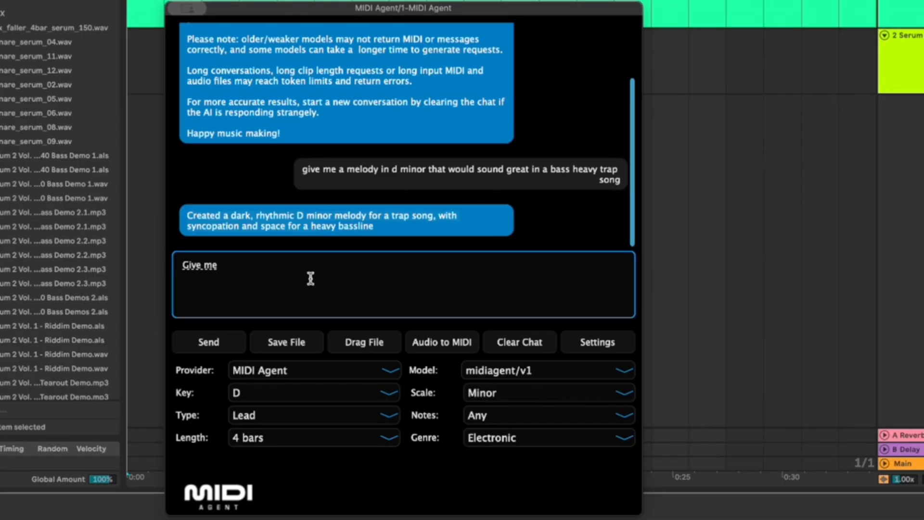
{"action": "type", "text": "a really"}
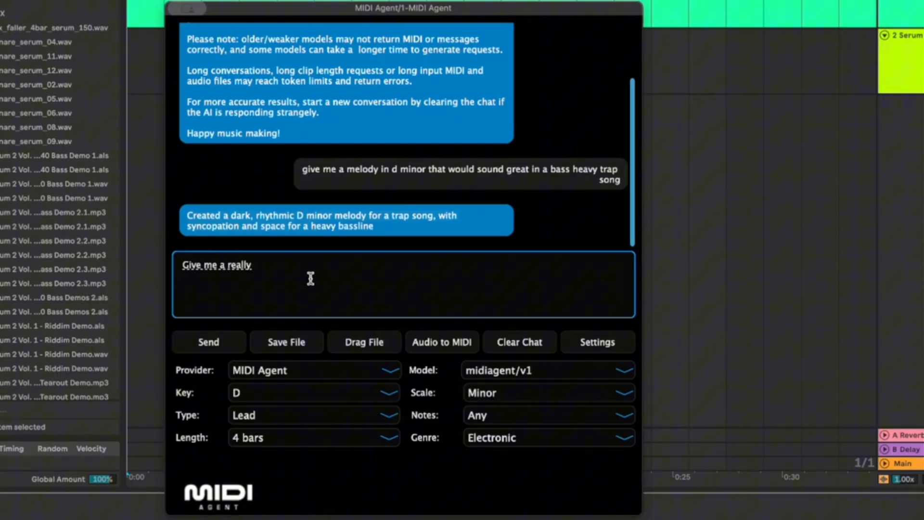
{"action": "type", "text": "trap"}
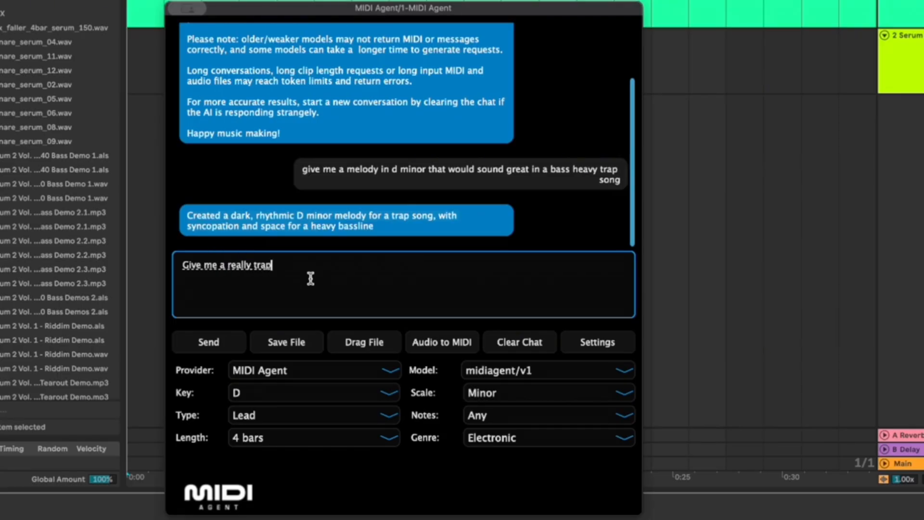
{"action": "key", "text": "Backspace"}
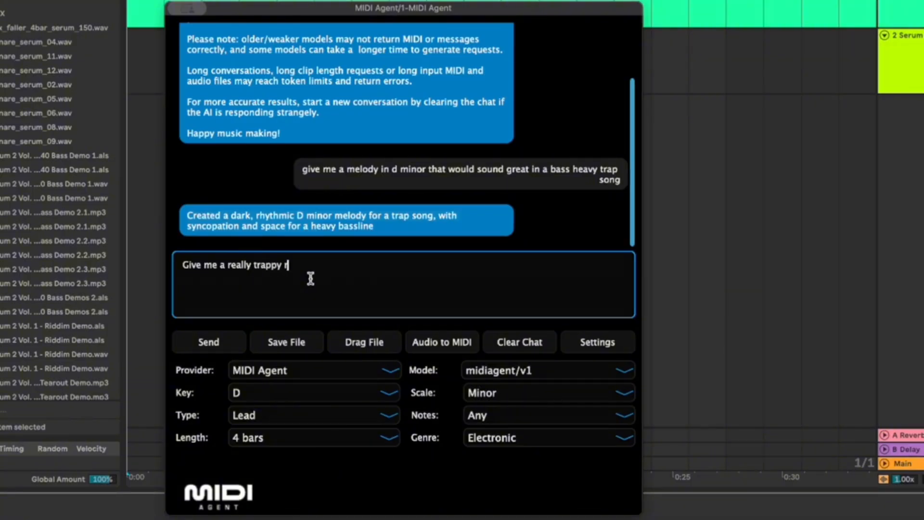
{"action": "type", "text": "type EDM lead lead"}
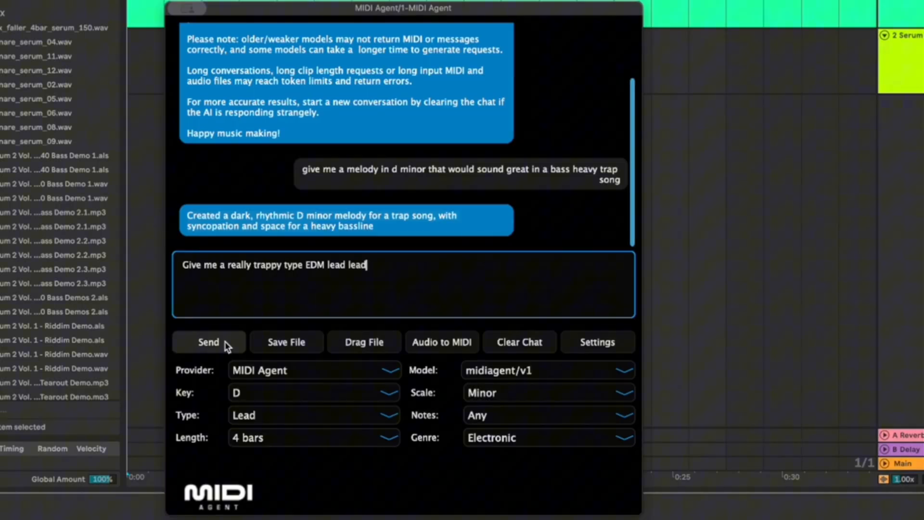
{"action": "left_click", "coordinate": [208, 341]}
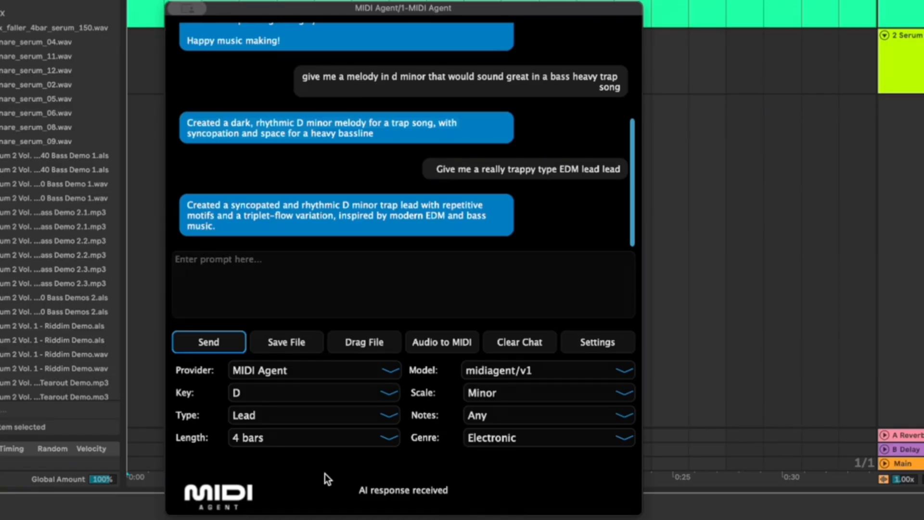
{"action": "mouse_move", "coordinate": [331, 503]}
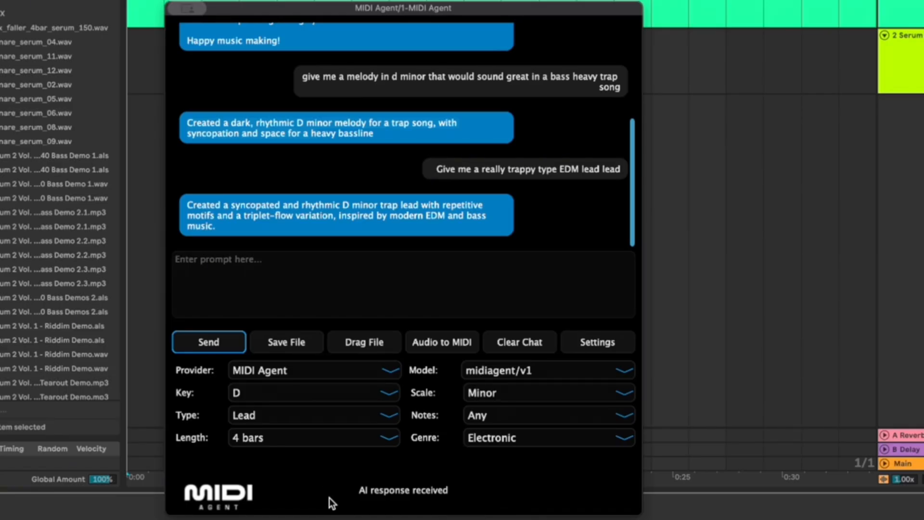
{"action": "mouse_move", "coordinate": [394, 15]}
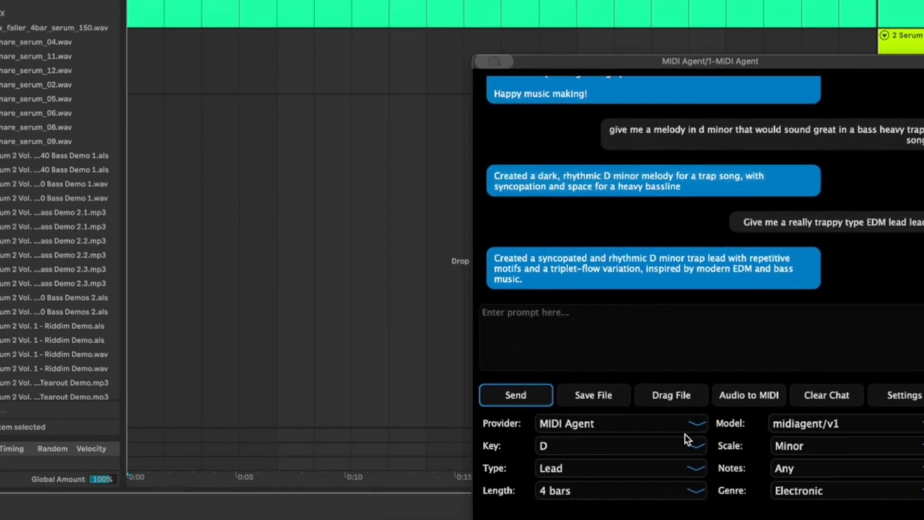
{"action": "mouse_move", "coordinate": [637, 422]}
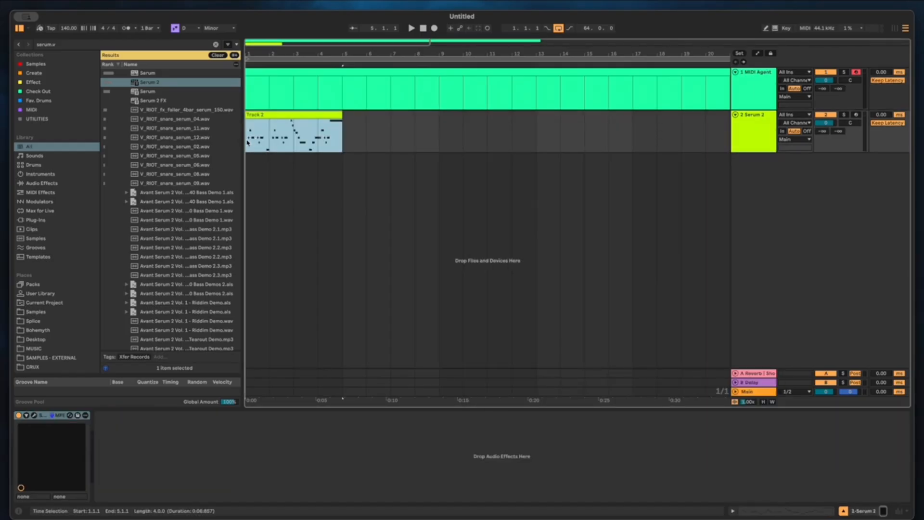
Step: Drag the generated 4-bar lead MIDI onto the Serum 2 track at bar 1
{"action": "left_click", "coordinate": [293, 132]}
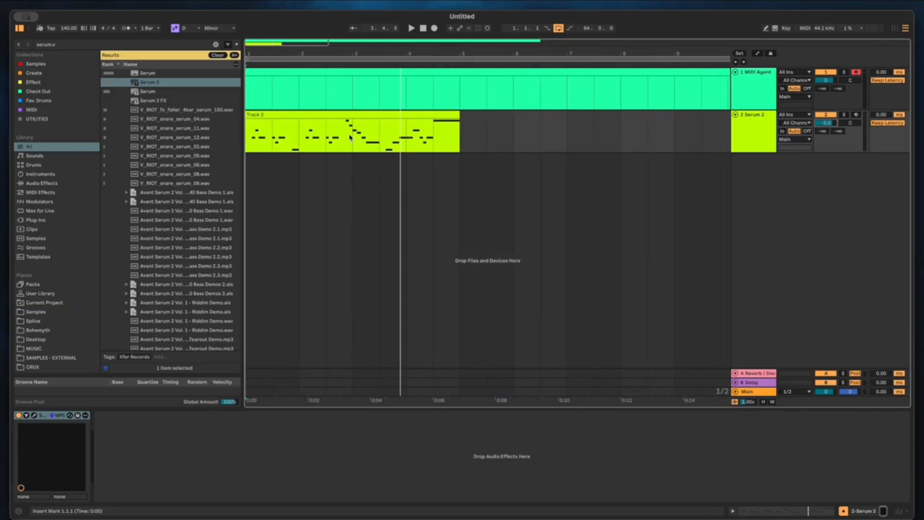
{"action": "mouse_move", "coordinate": [267, 153]}
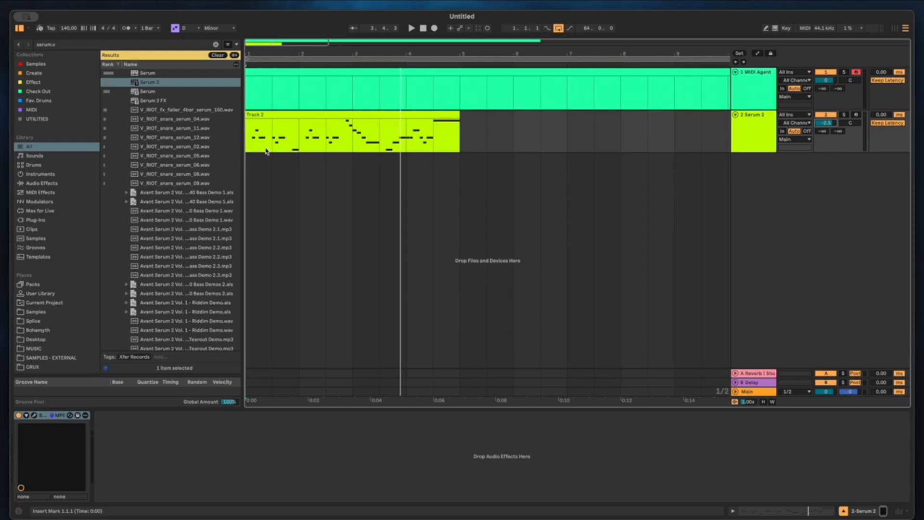
Step: Play back the two-clip Serum lead from the transport bar
{"action": "left_click", "coordinate": [411, 28]}
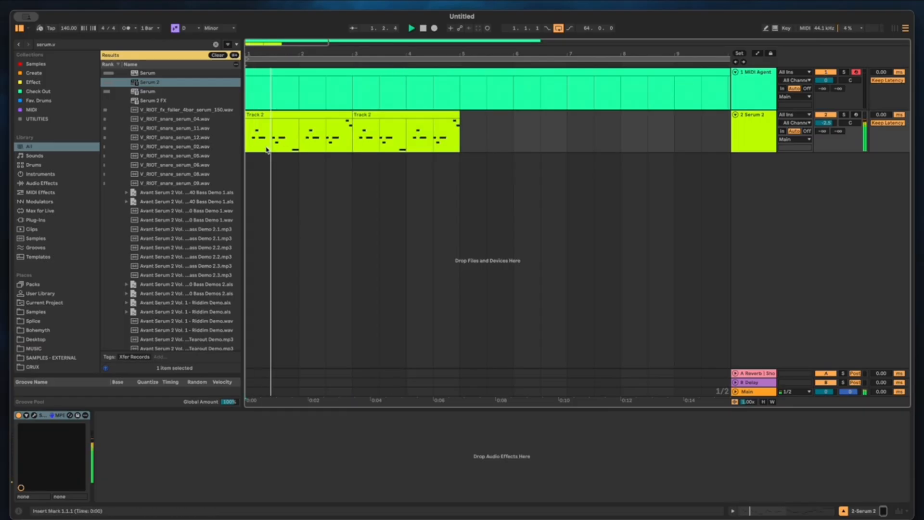
{"action": "left_click", "coordinate": [411, 28]}
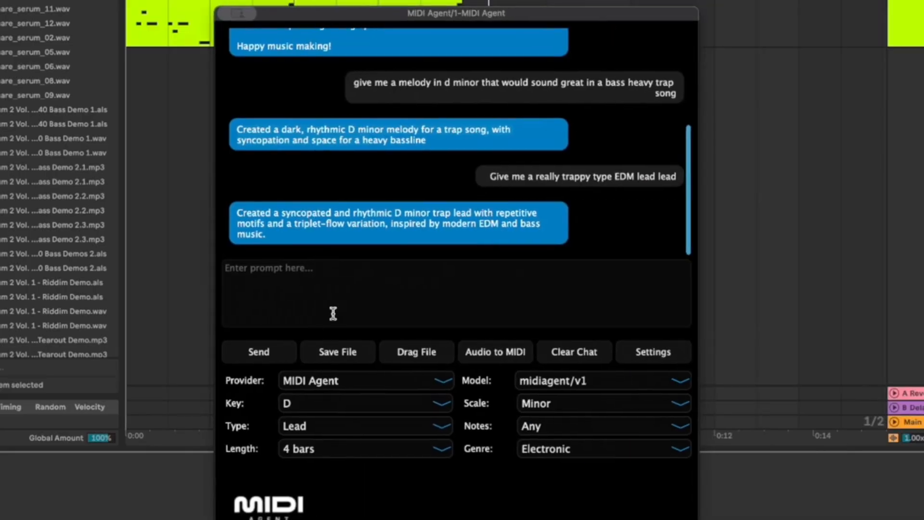
Step: Write the prompt 'now lets generate a chord progression that would sound good under this'
{"action": "type", "text": "now lets g"}
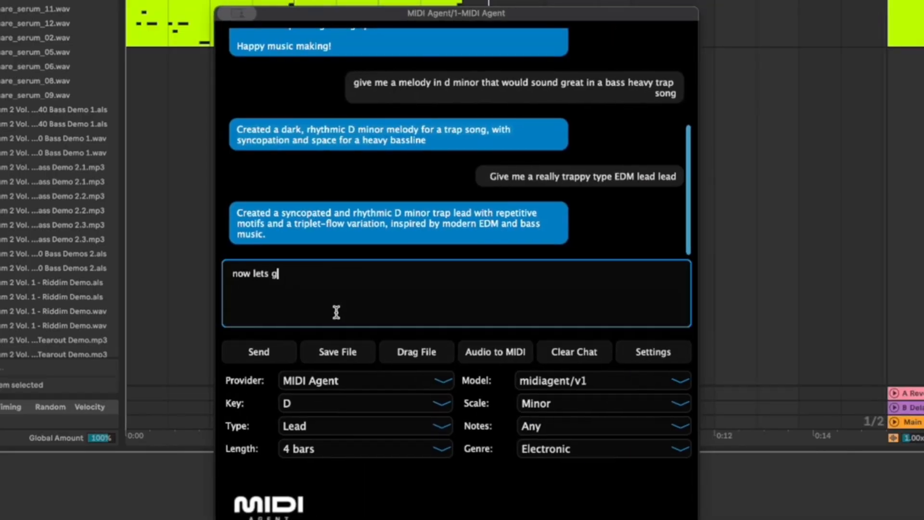
{"action": "type", "text": "enerate a chod p"}
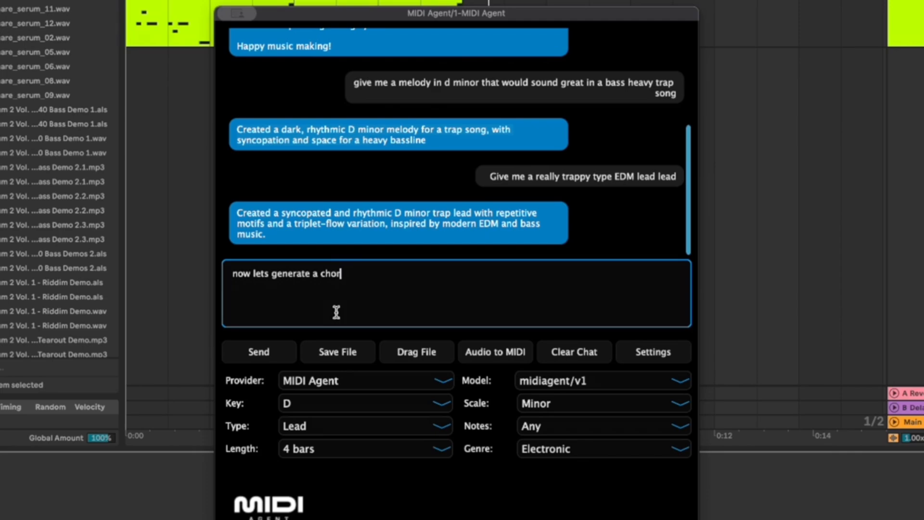
{"action": "type", "text": "d progression that"}
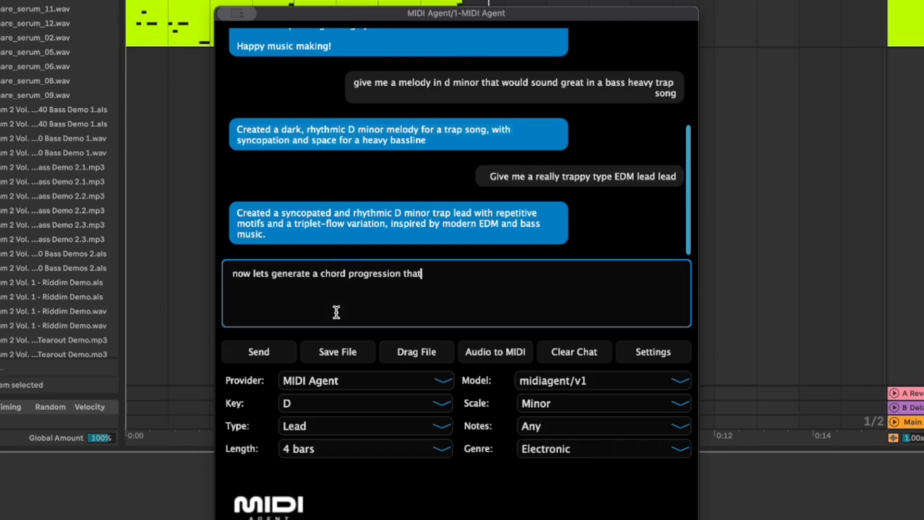
{"action": "type", "text": "would sound fgood ov"}
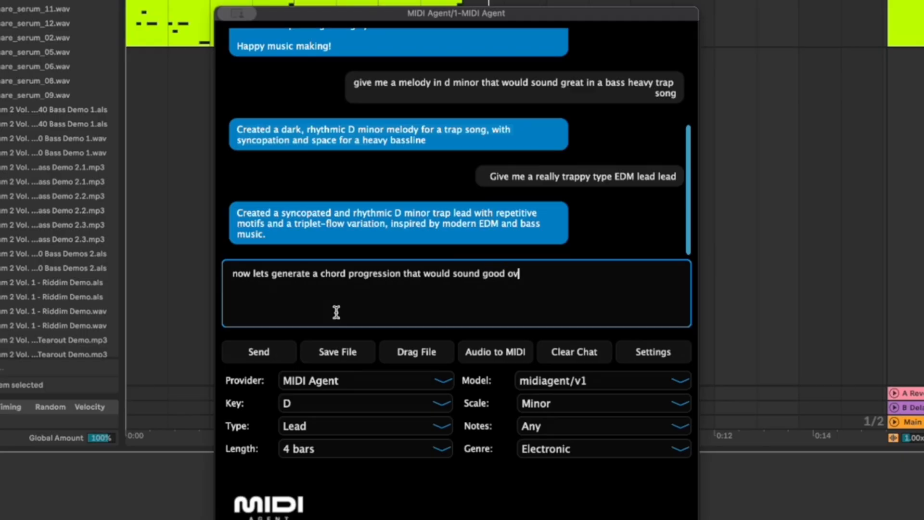
{"action": "type", "text": "er this"}
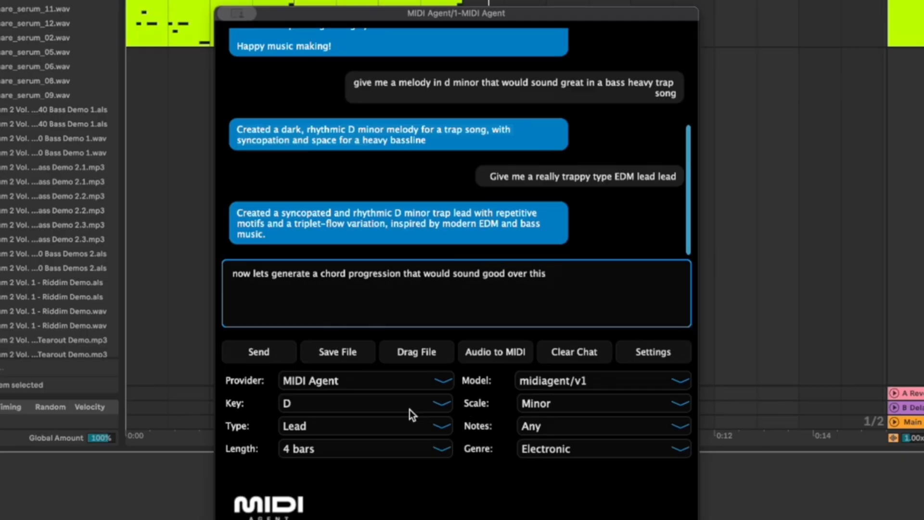
Step: Switch the part type to Chords and send the request for a dark D minor progression
{"action": "left_click", "coordinate": [365, 425]}
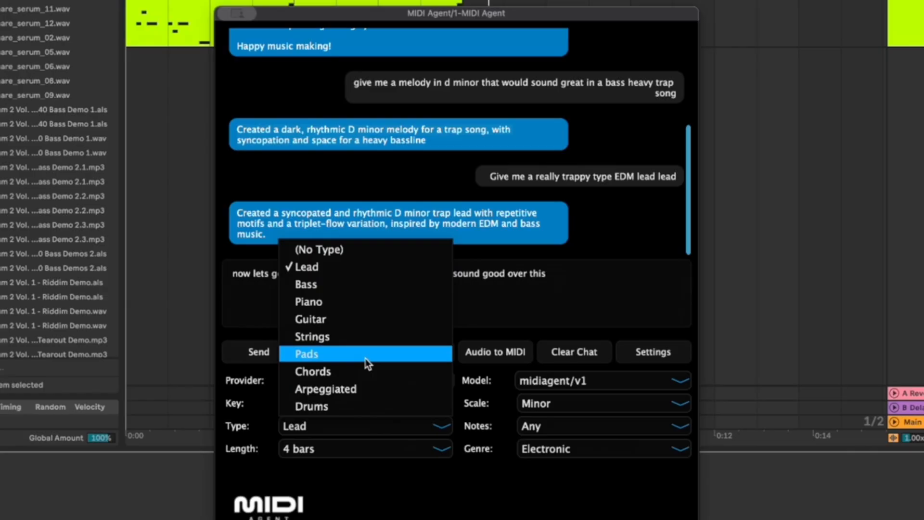
{"action": "mouse_move", "coordinate": [367, 302]}
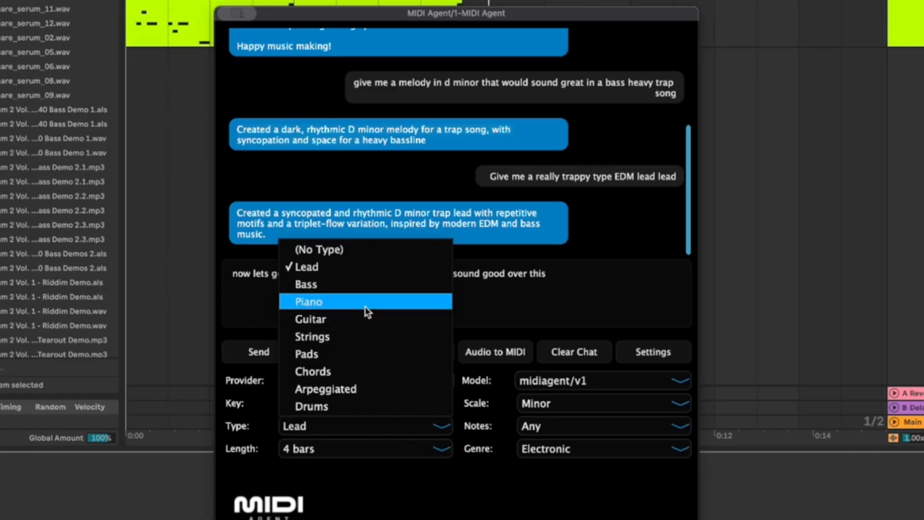
{"action": "left_click", "coordinate": [313, 371]}
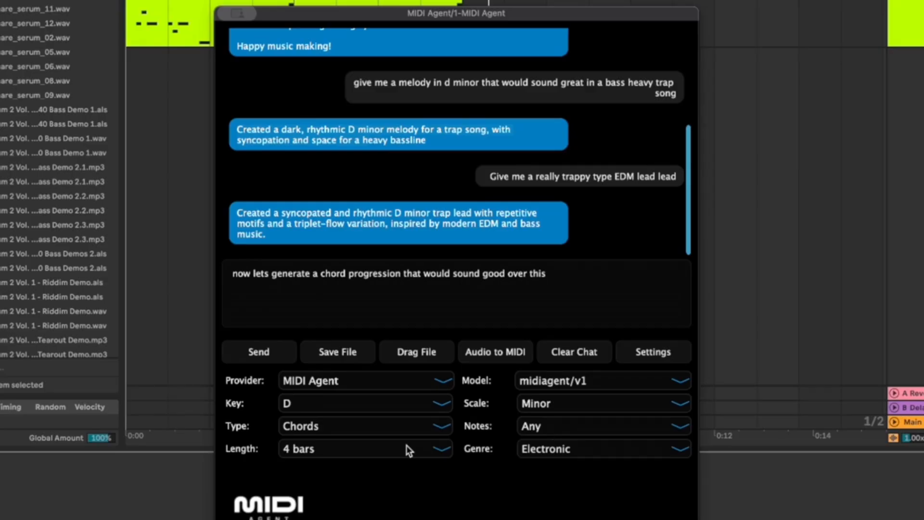
{"action": "mouse_move", "coordinate": [454, 400]}
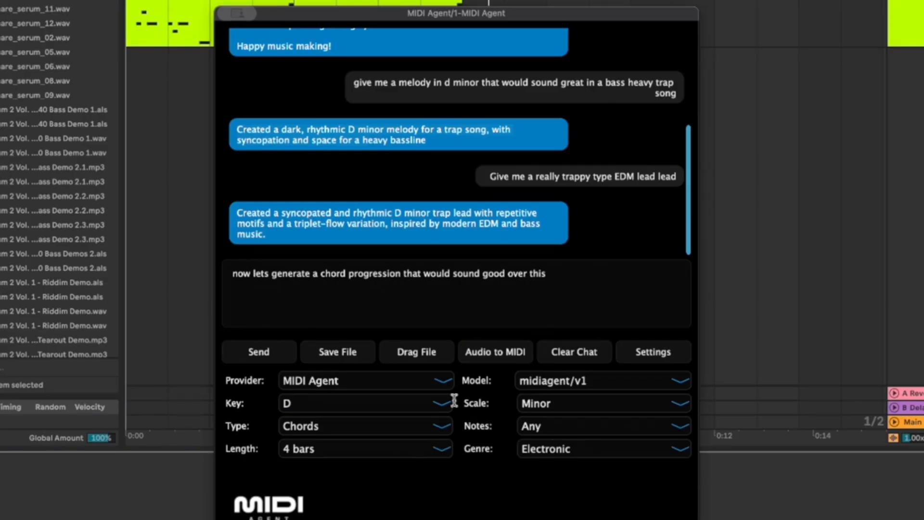
{"action": "left_click", "coordinate": [258, 353]}
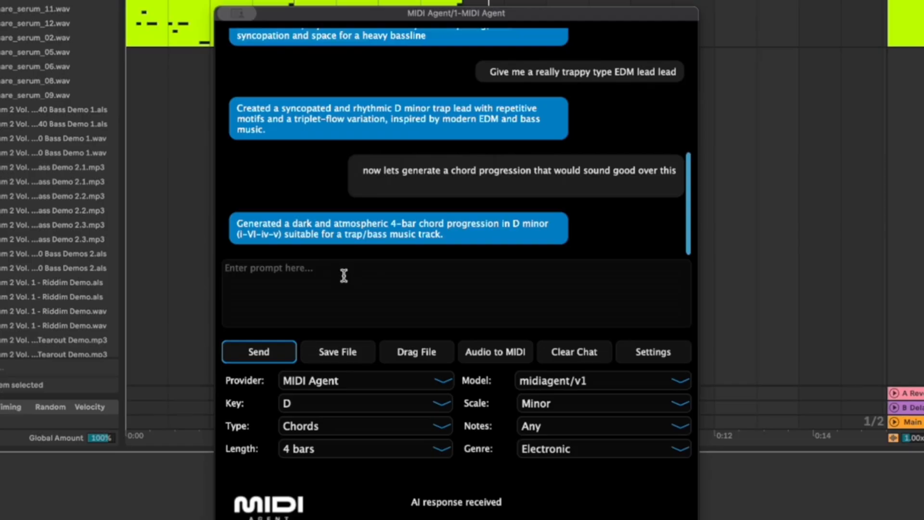
{"action": "mouse_move", "coordinate": [357, 287]}
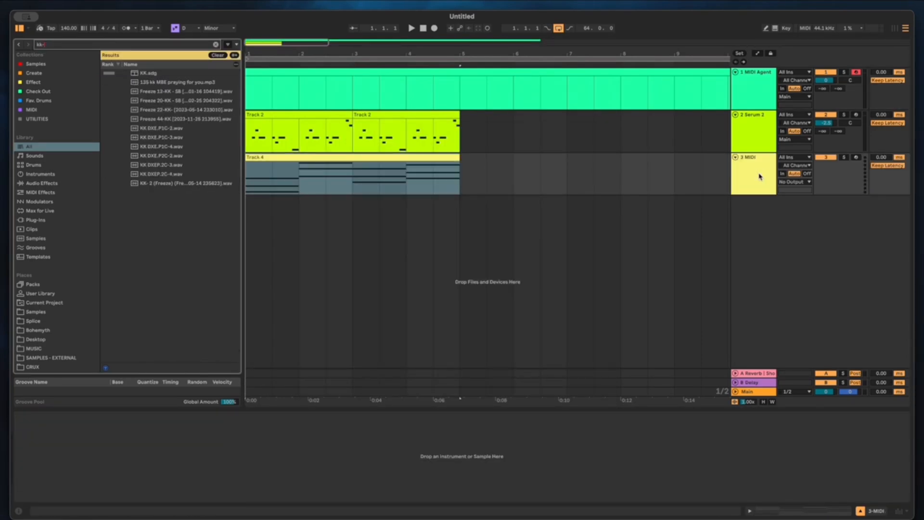
Step: Load the KK instrument onto the new chord track holding the generated progression
{"action": "left_click", "coordinate": [151, 72]}
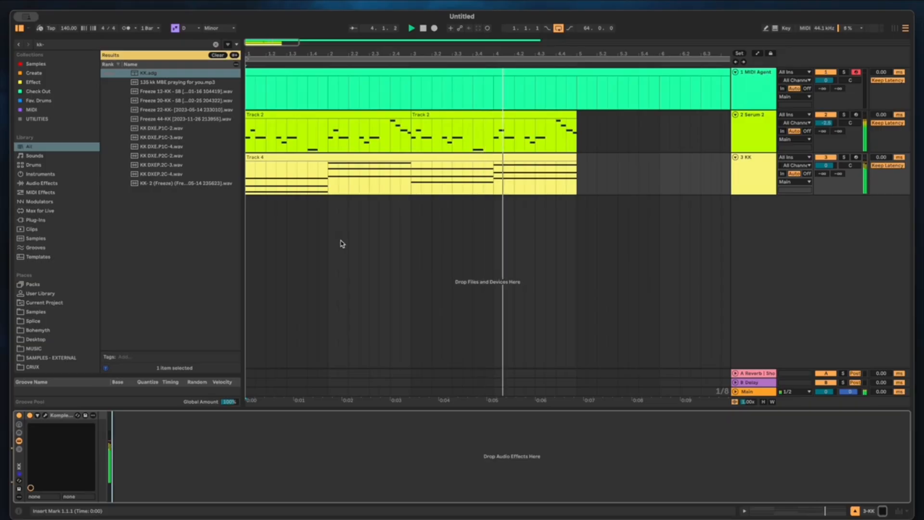
{"action": "left_click", "coordinate": [347, 158]}
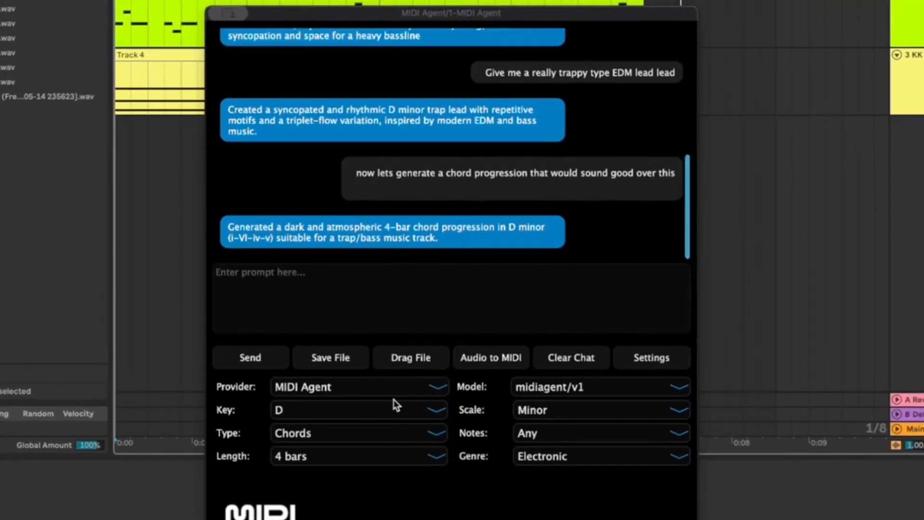
{"action": "mouse_move", "coordinate": [387, 394]}
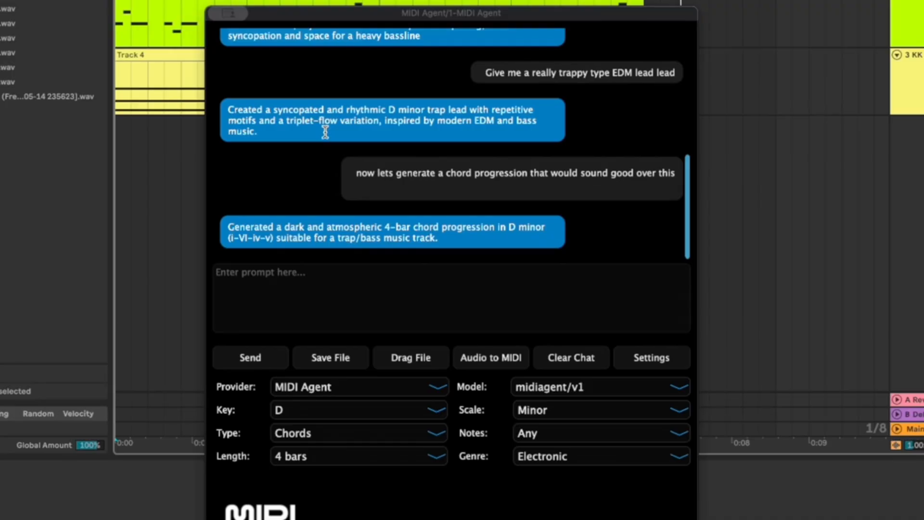
{"action": "mouse_move", "coordinate": [244, 41]}
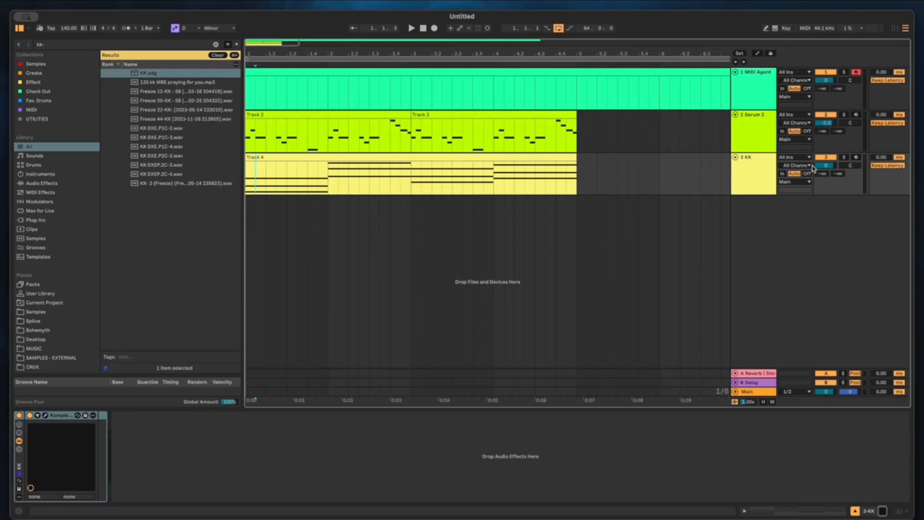
Step: Apply the Strum MIDI transformation to the Track 4 chord clip's notes, then show the MIDI Agent device
{"action": "left_click", "coordinate": [256, 183]}
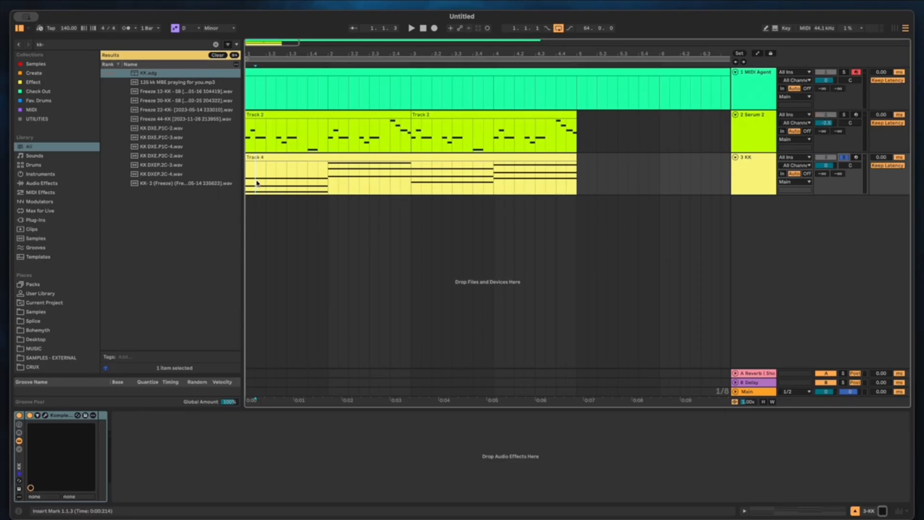
{"action": "double_click", "coordinate": [289, 175]}
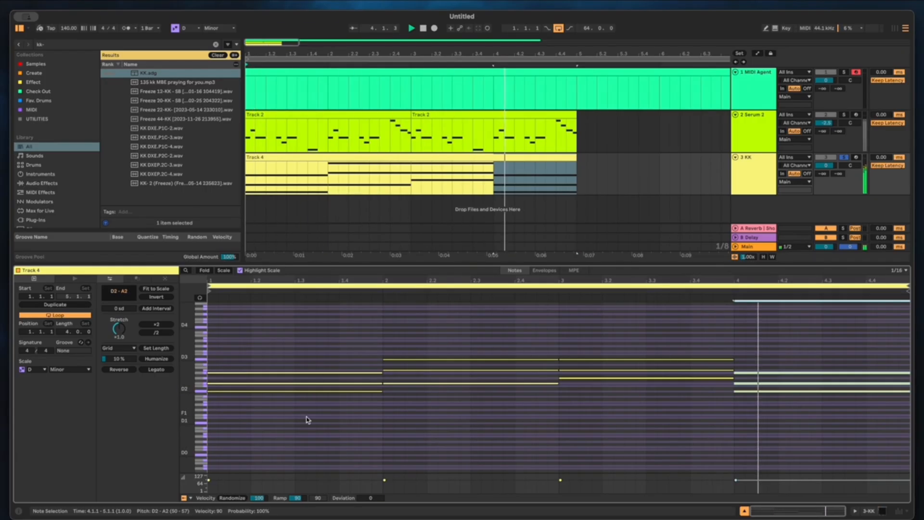
{"action": "left_click", "coordinate": [136, 279]}
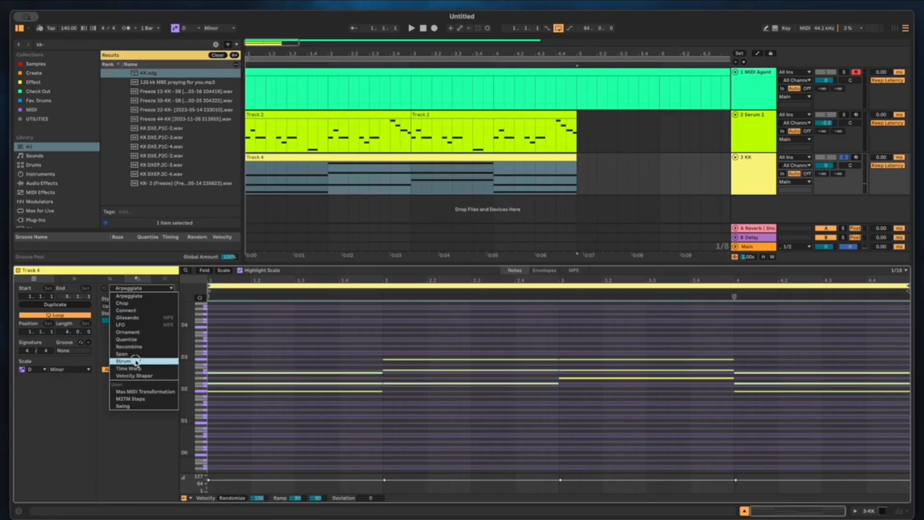
{"action": "left_click", "coordinate": [124, 361]}
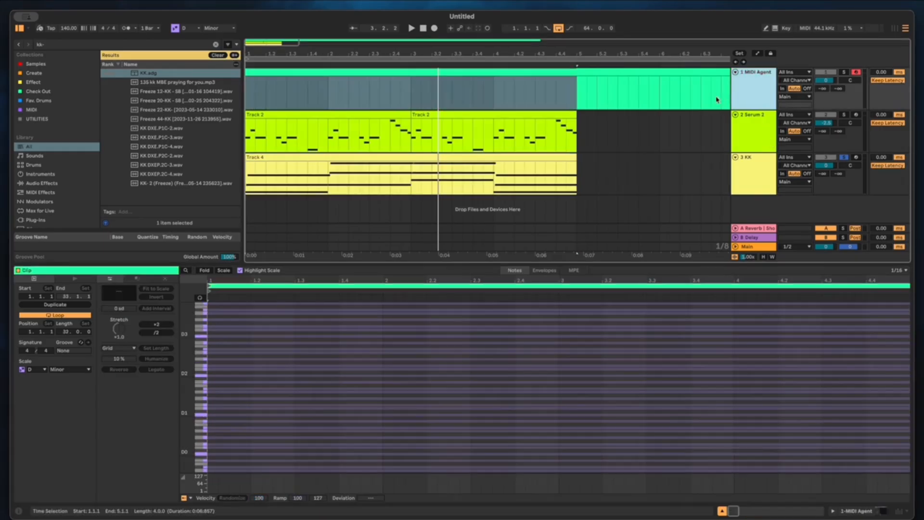
{"action": "left_click", "coordinate": [753, 71]}
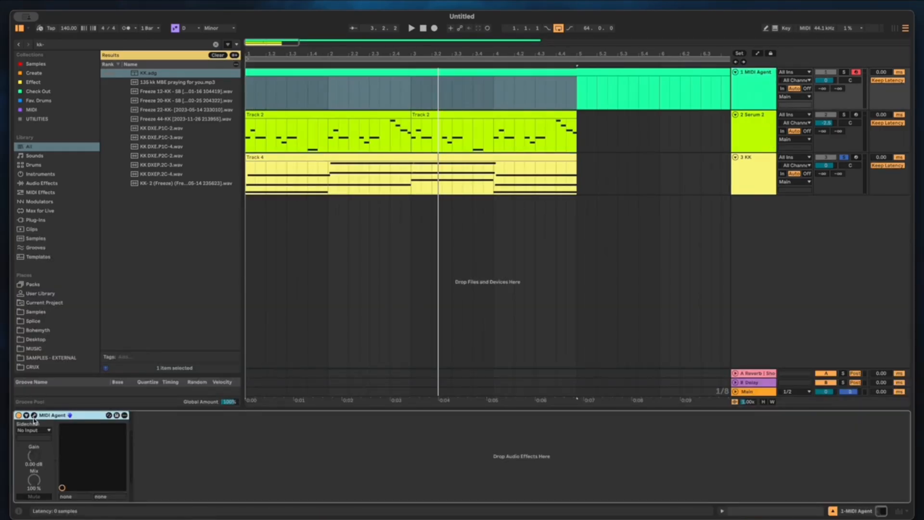